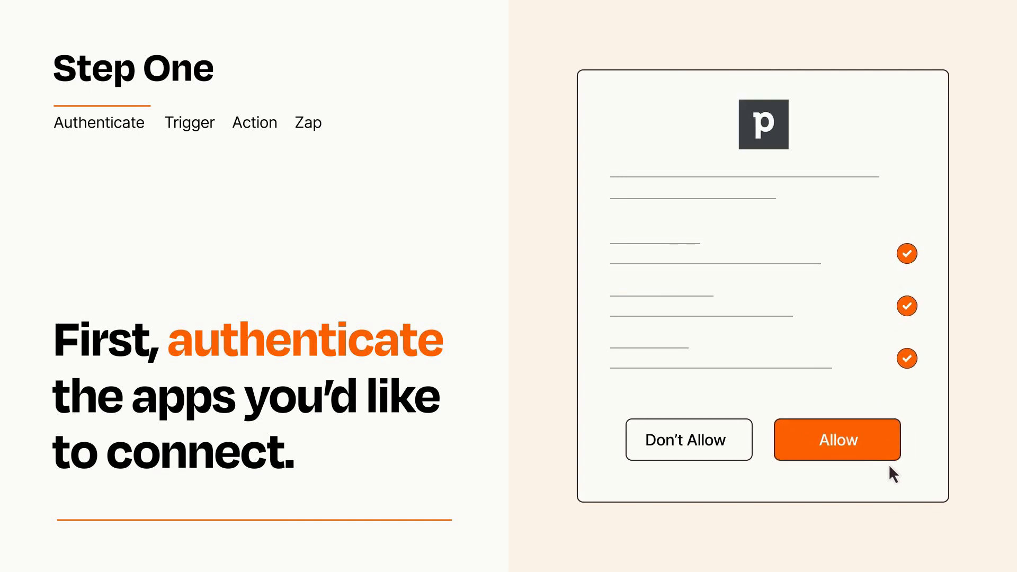
Allow the app to access the account on the authentication prompt
click(836, 438)
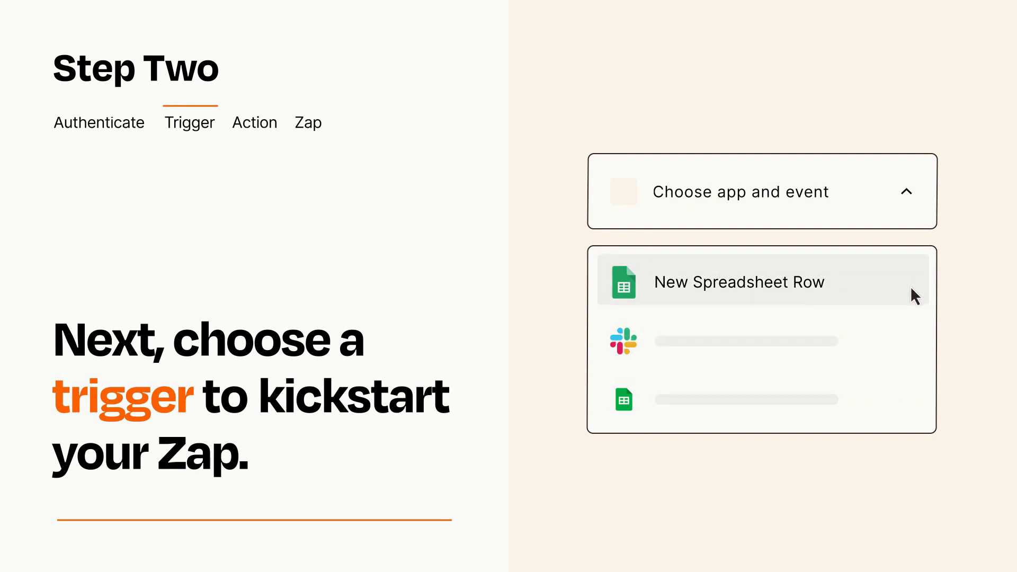
Choose New Spreadsheet Row as the Zap's trigger event
click(738, 281)
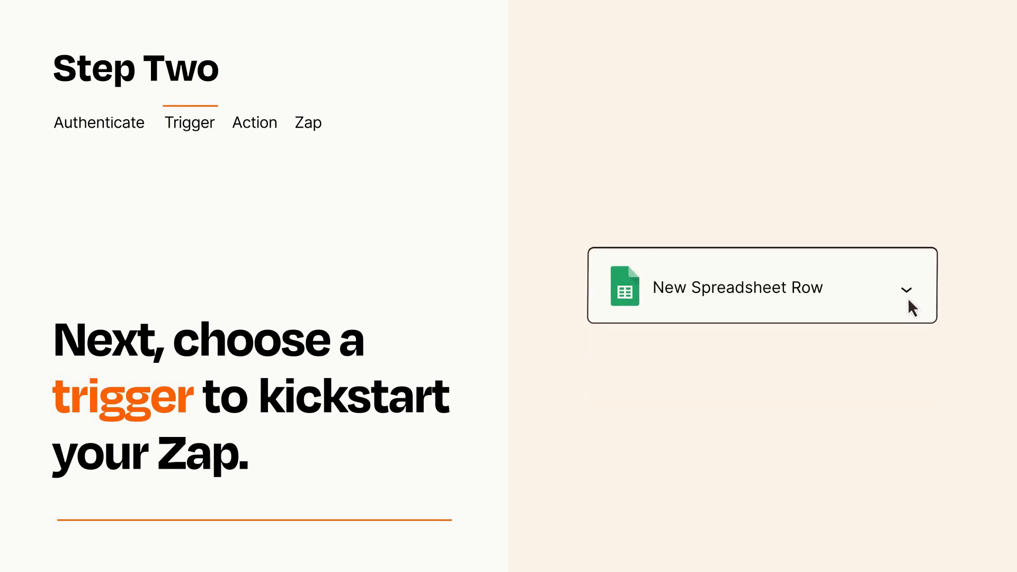
mouse_move(920, 299)
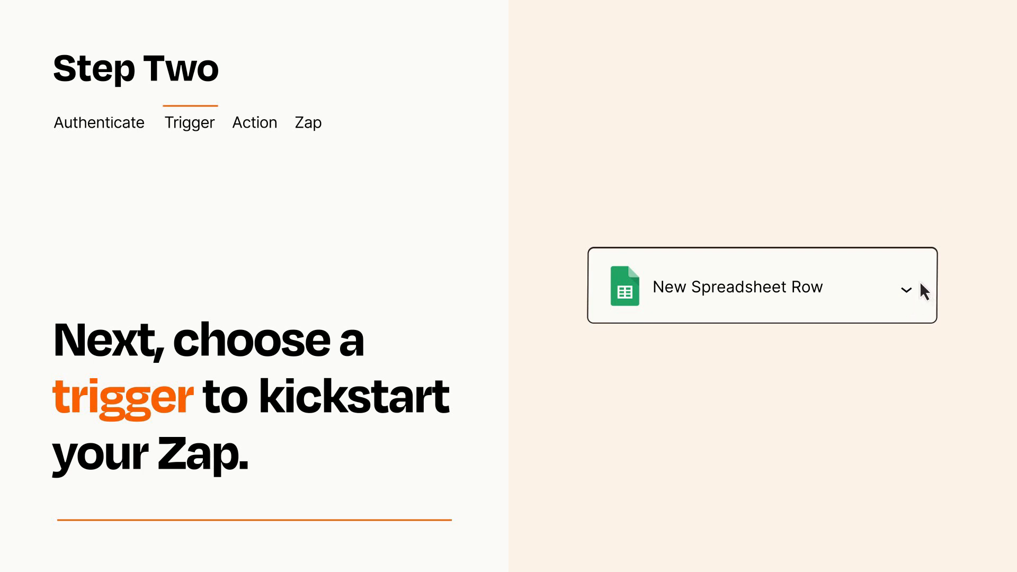
Choose Create Person as the action event following the trigger
click(254, 123)
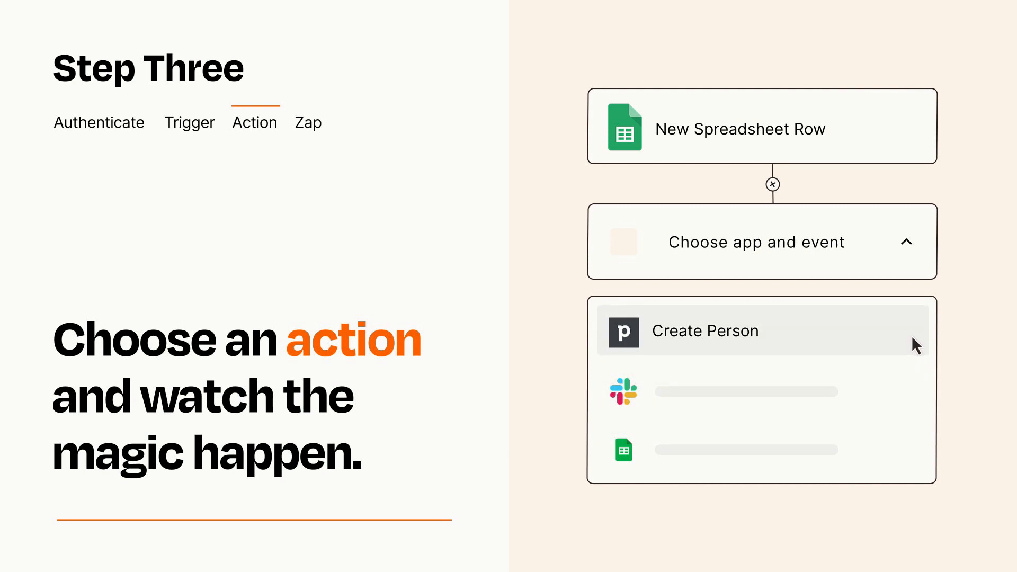
click(706, 330)
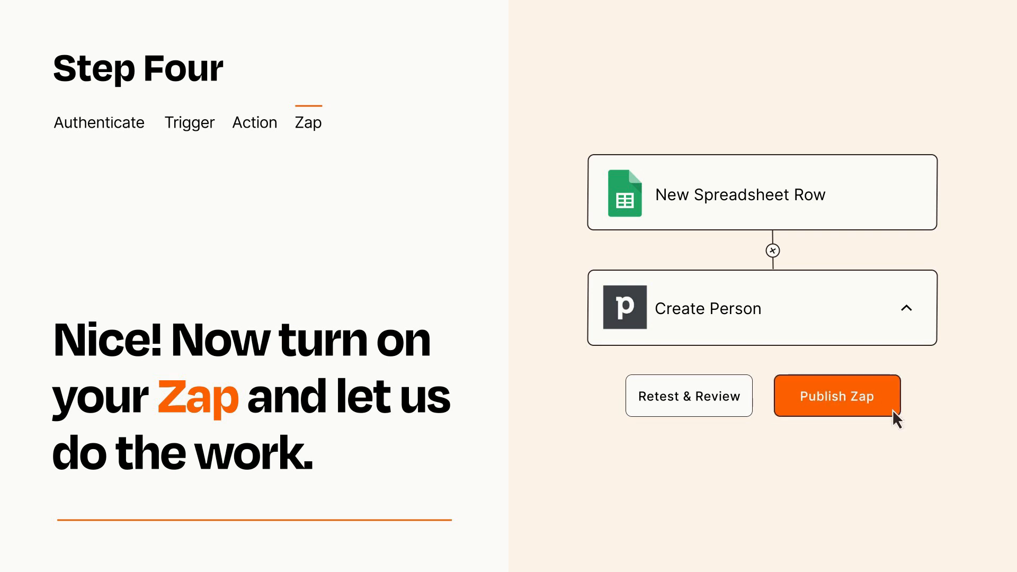
Publish the Zap so New Spreadsheet Row runs Create Person
click(836, 395)
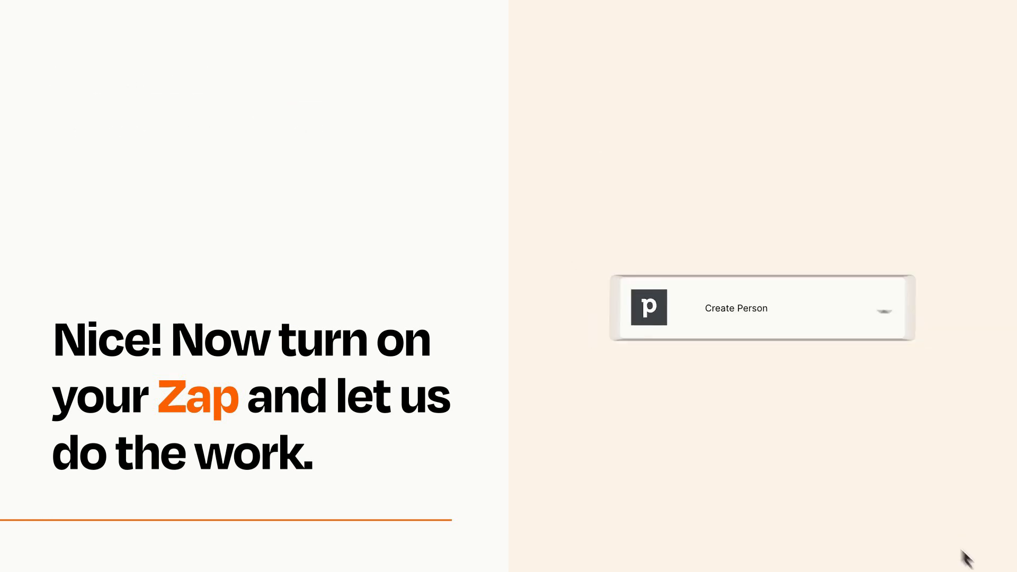